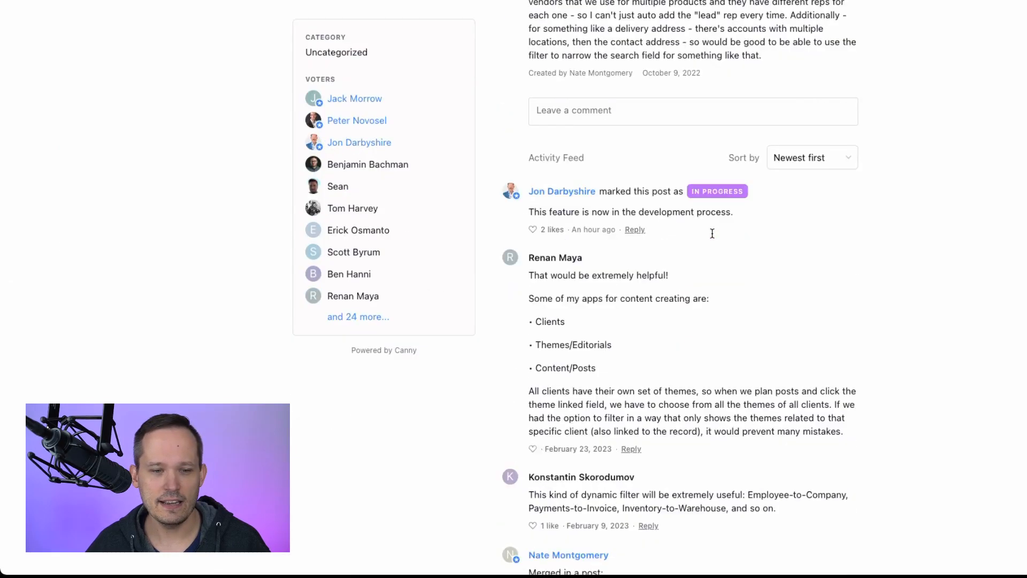
- Scroll through the comments on Canny's in-progress dynamic linked-record filtering request
scroll(down, 3)
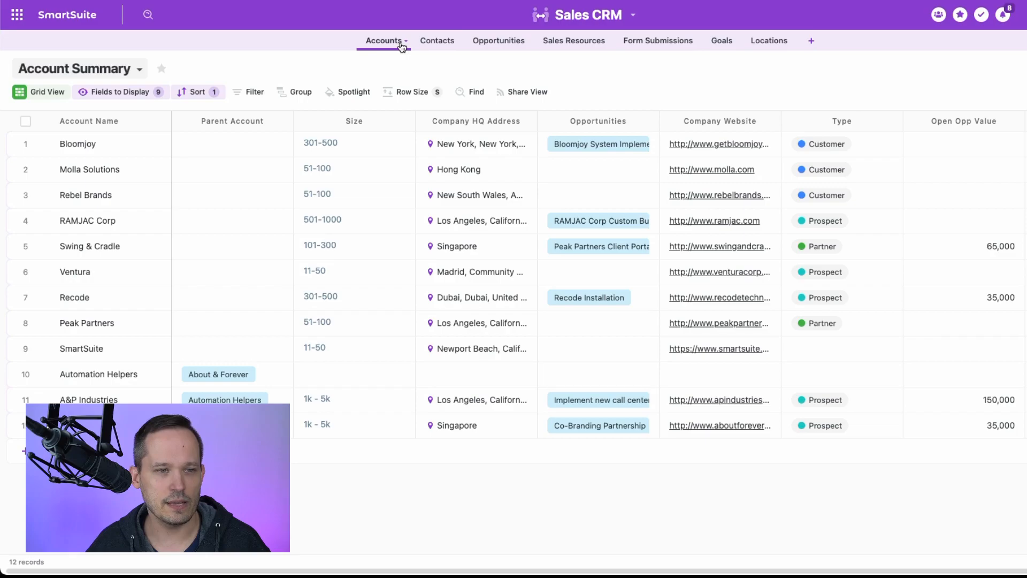
- Review the Contacts table, then the Opportunities pipeline's linked Account and Contacts cells
click(437, 40)
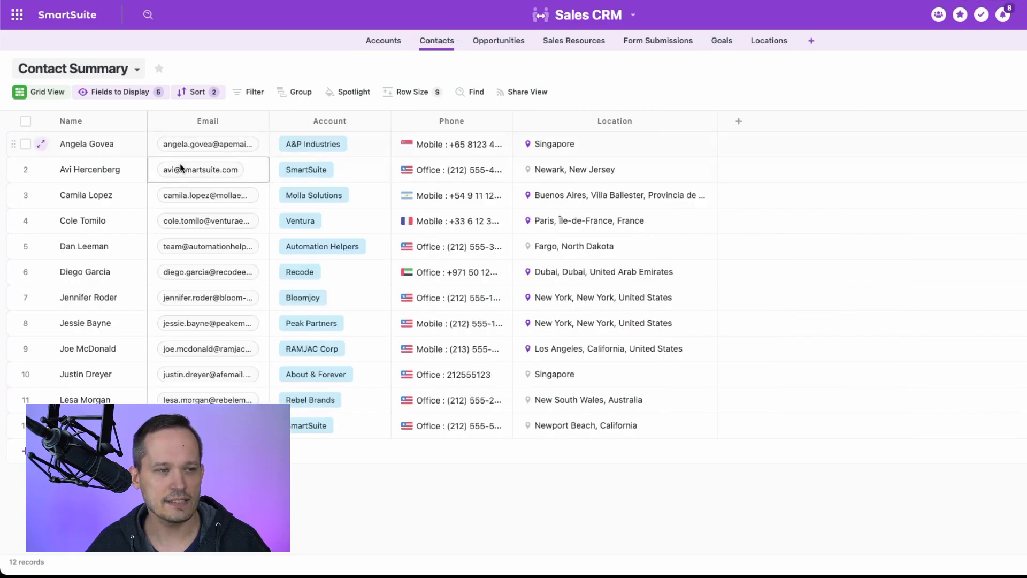
click(306, 169)
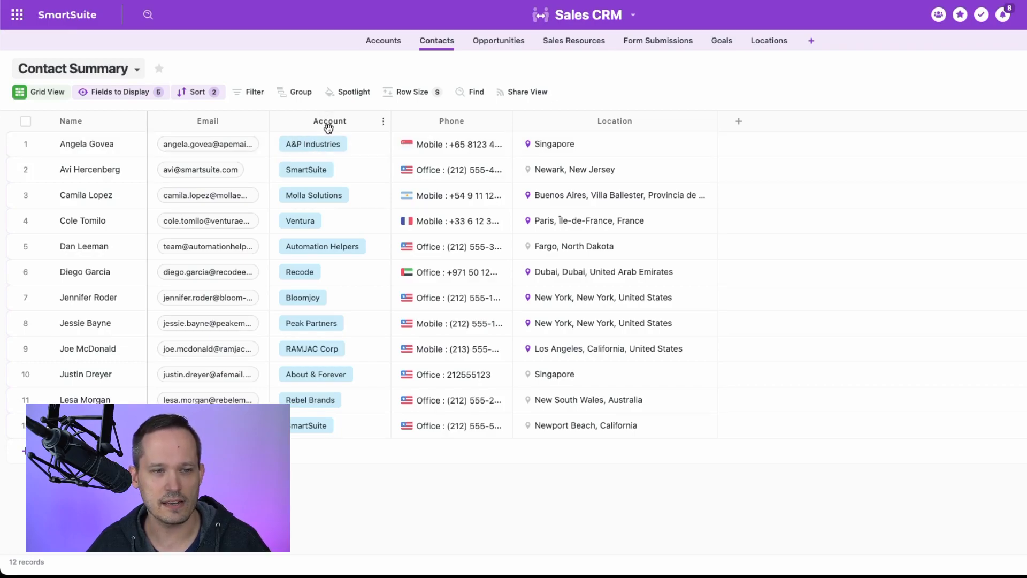
click(498, 40)
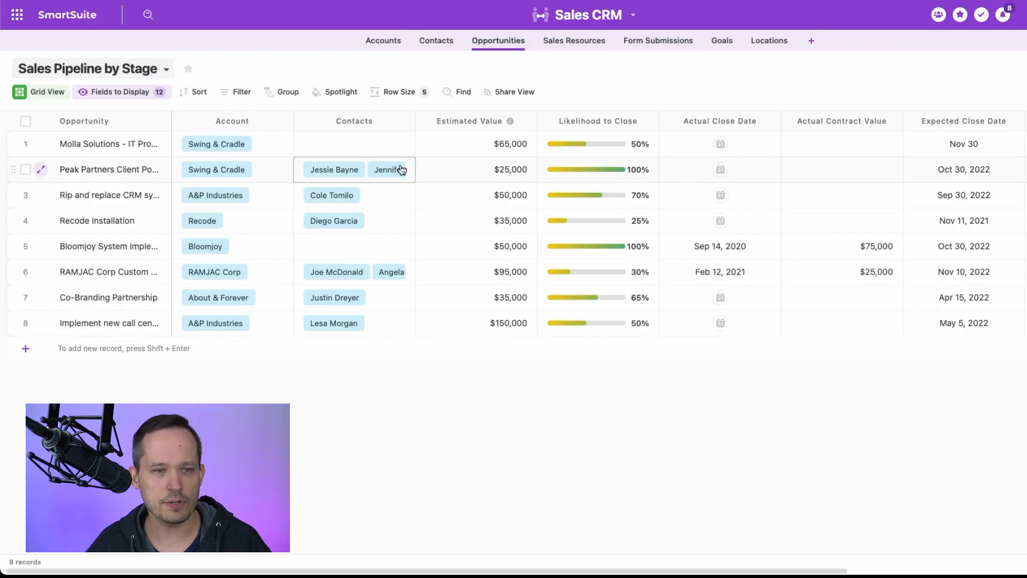
click(477, 143)
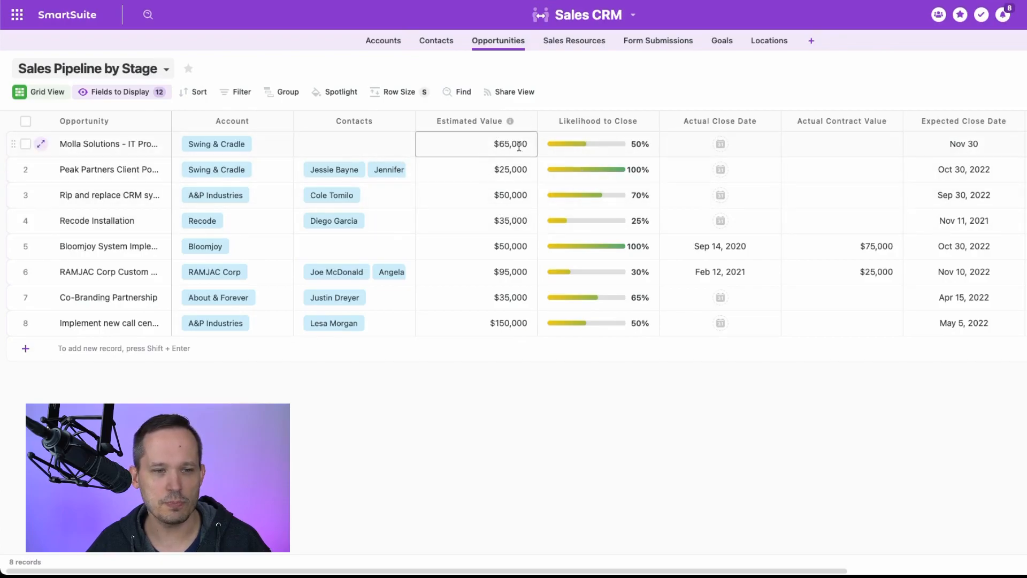
click(231, 169)
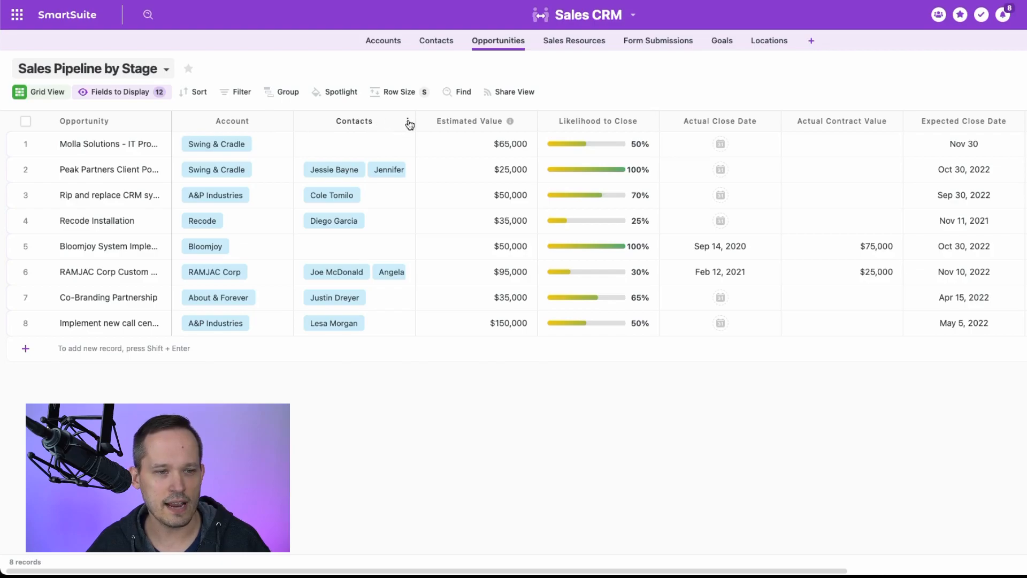
click(409, 122)
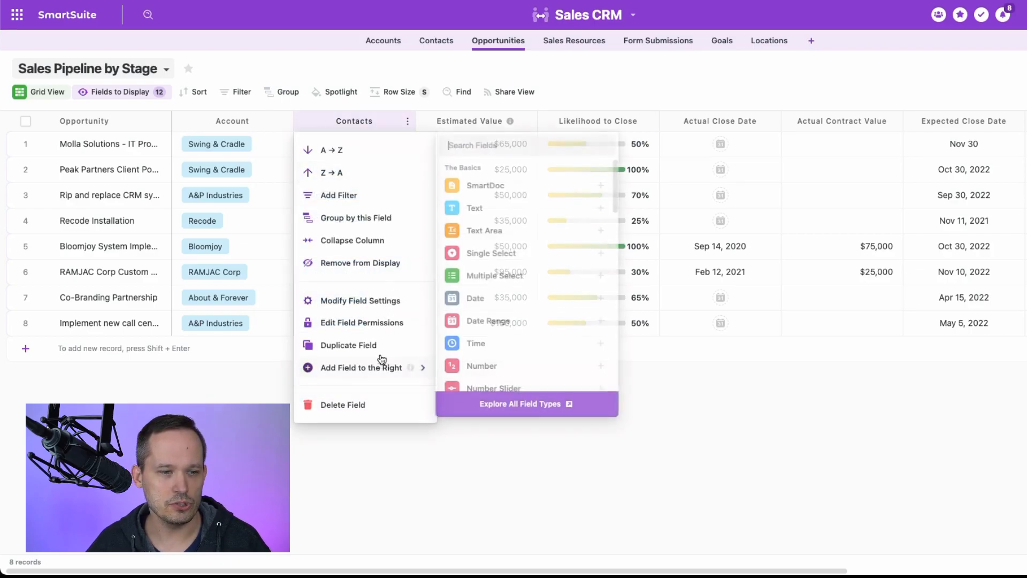
click(360, 300)
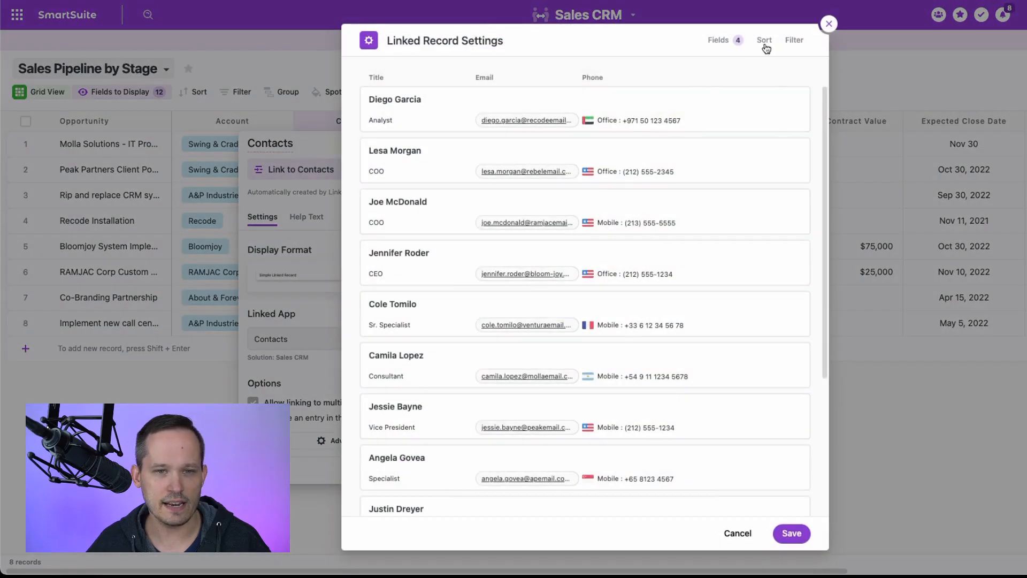
click(793, 40)
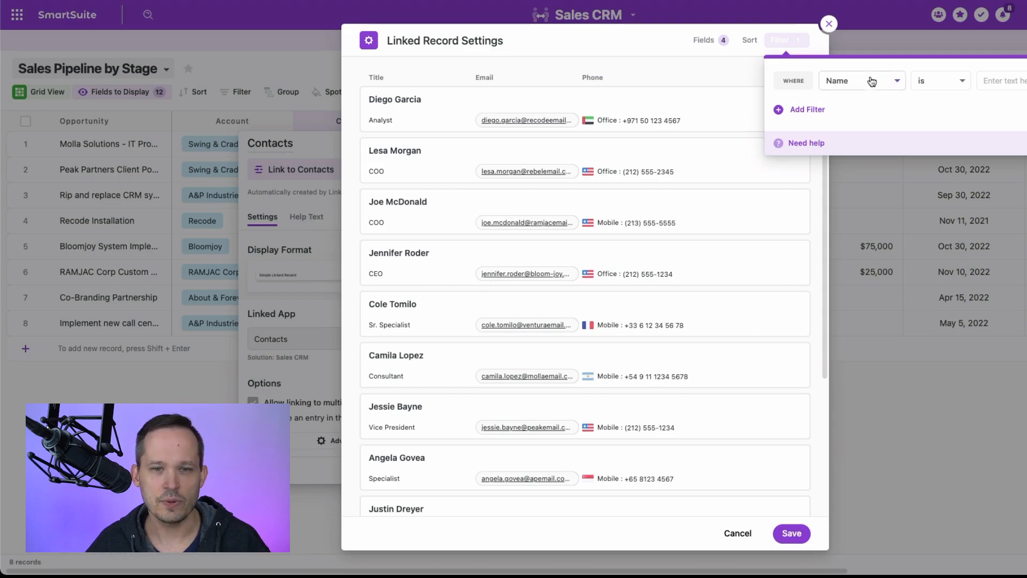
click(861, 80)
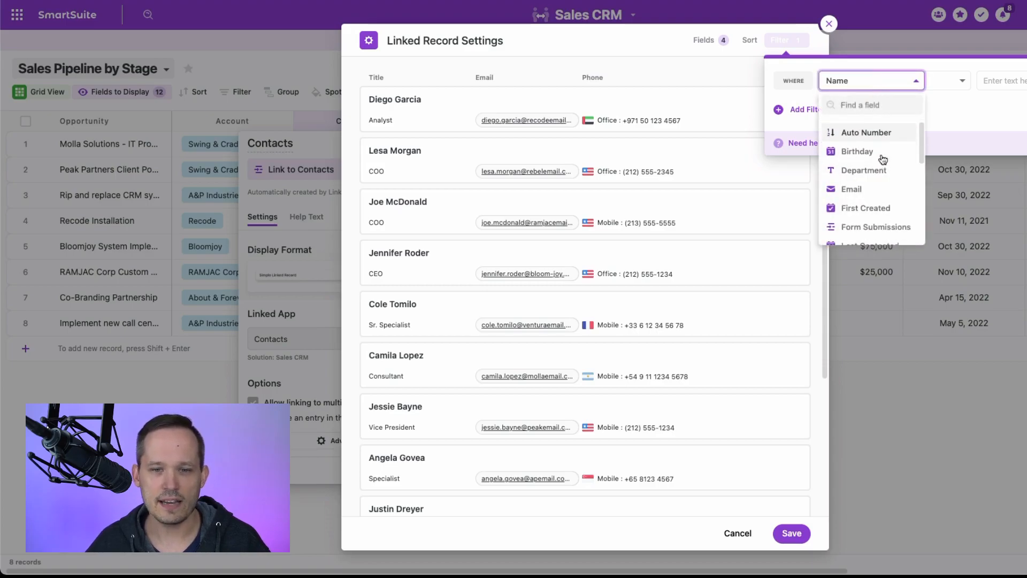
scroll(down, 3)
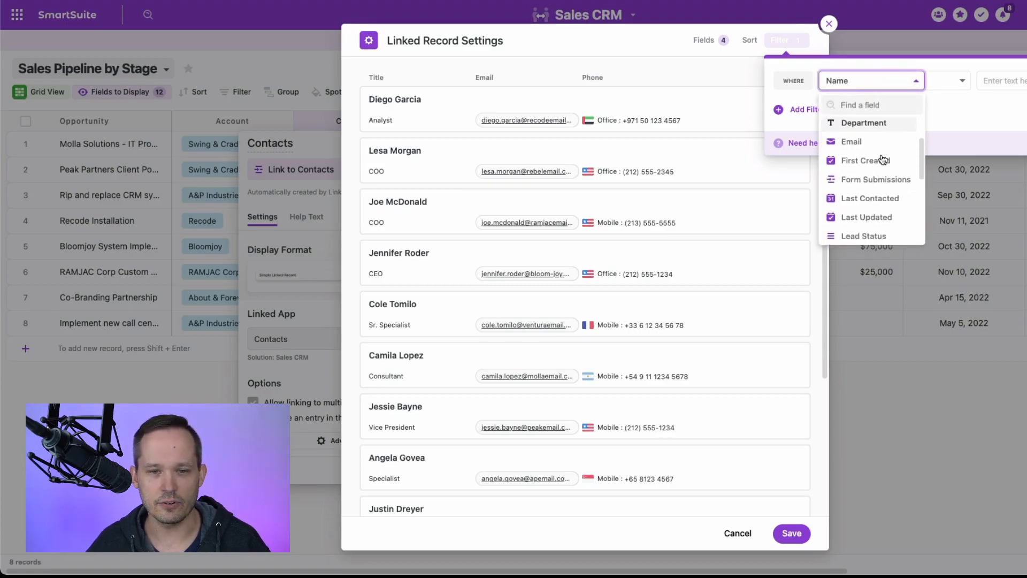
scroll(down, 3)
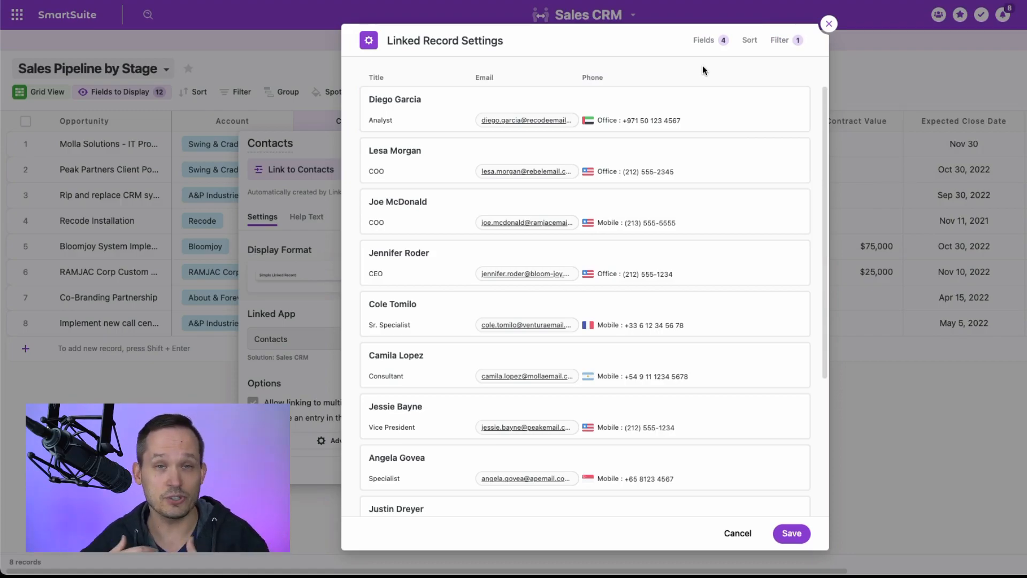
mouse_move(758, 25)
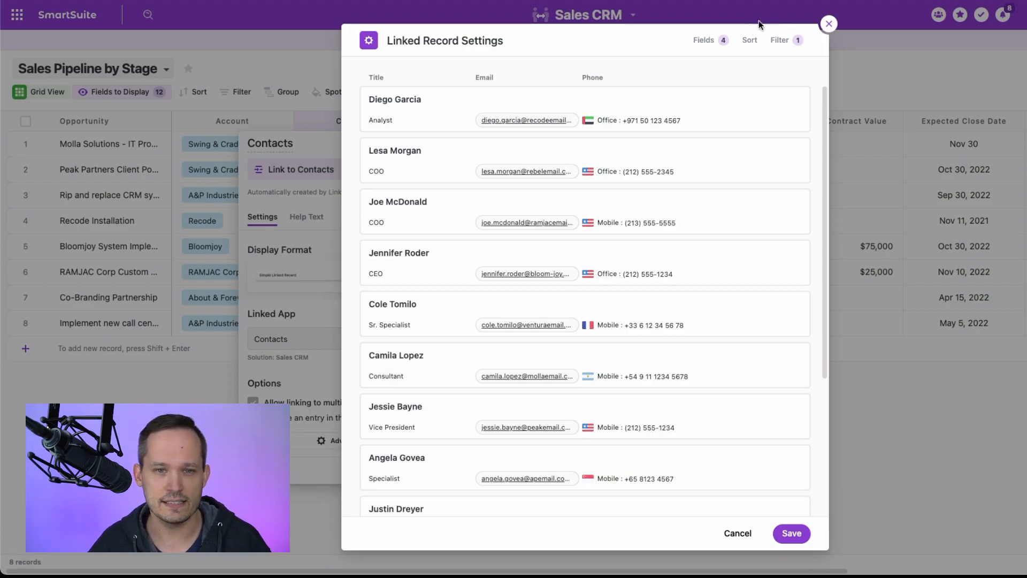
click(828, 24)
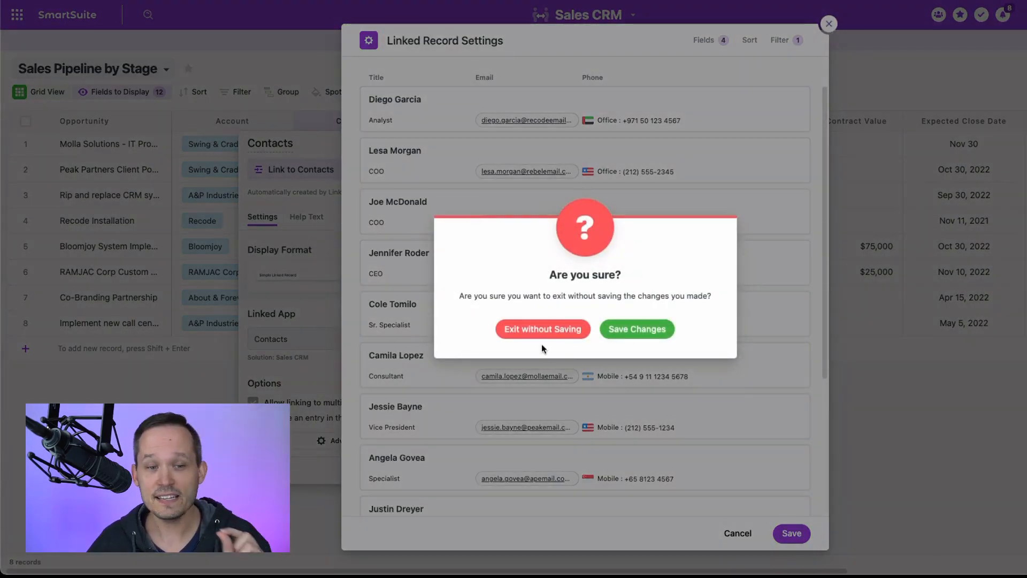
click(542, 329)
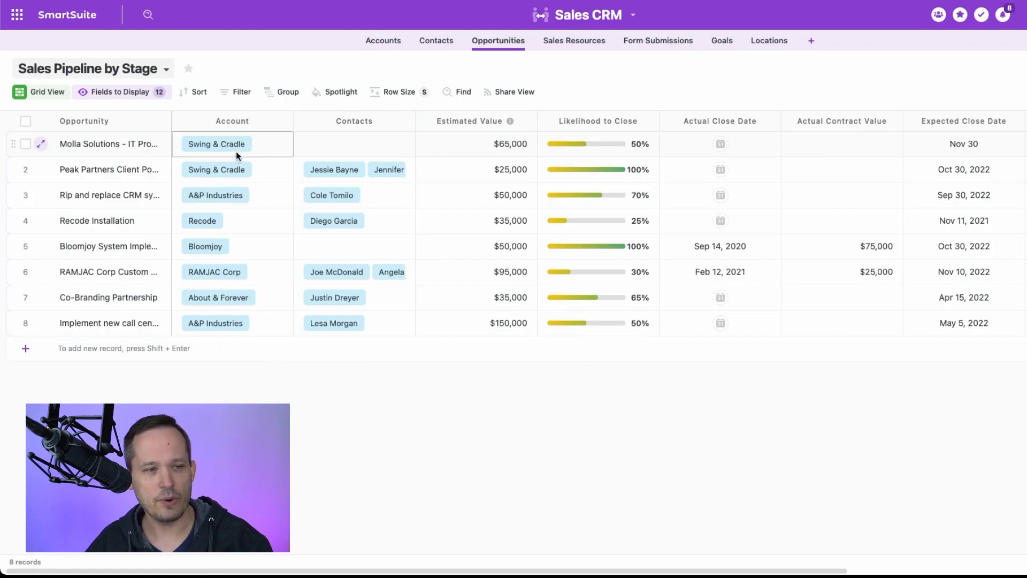
- Link About & Forever to the Molla Solutions opportunity, then browse contacts without linking any
click(215, 144)
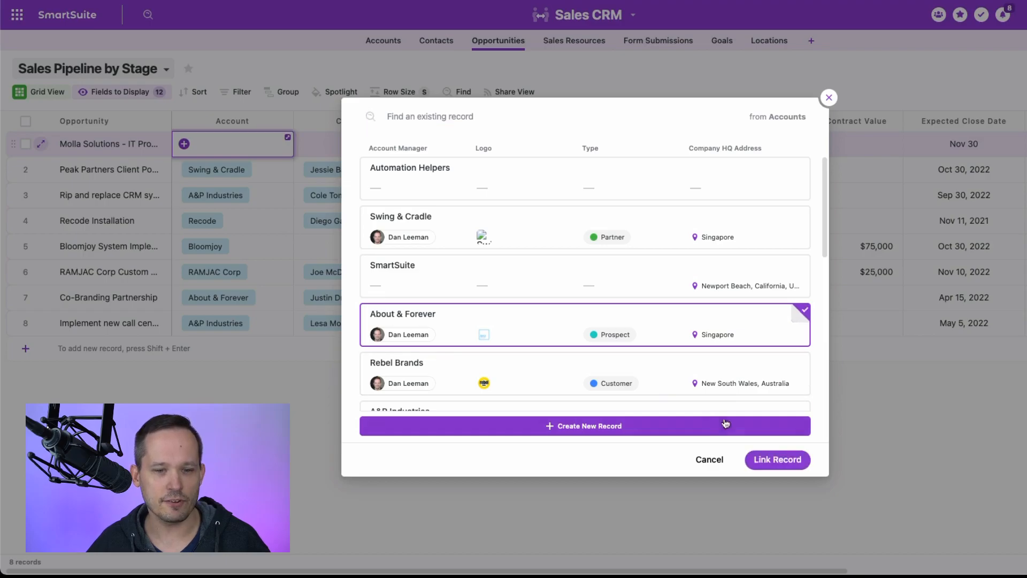
click(777, 460)
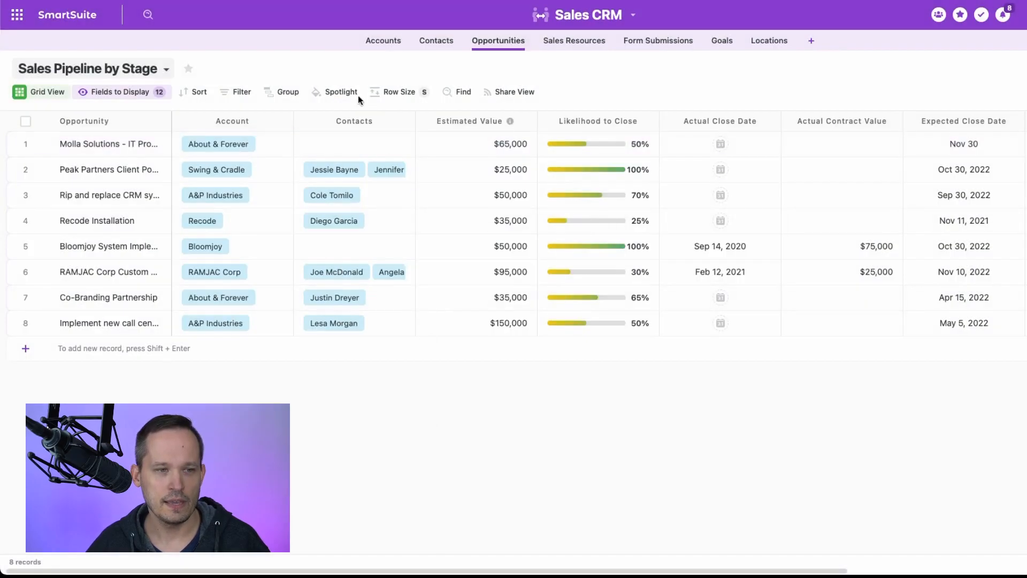
click(354, 143)
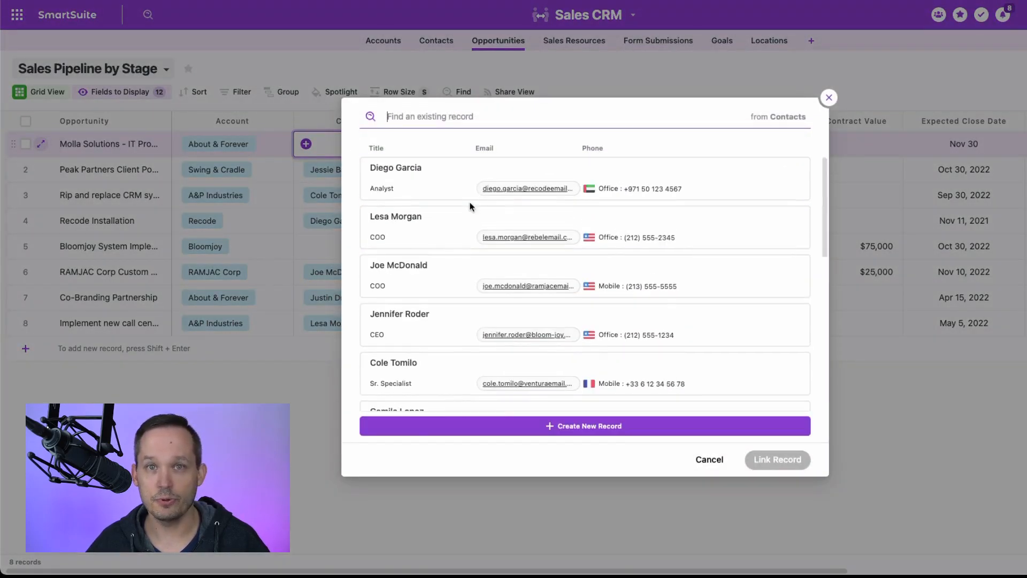
mouse_move(472, 190)
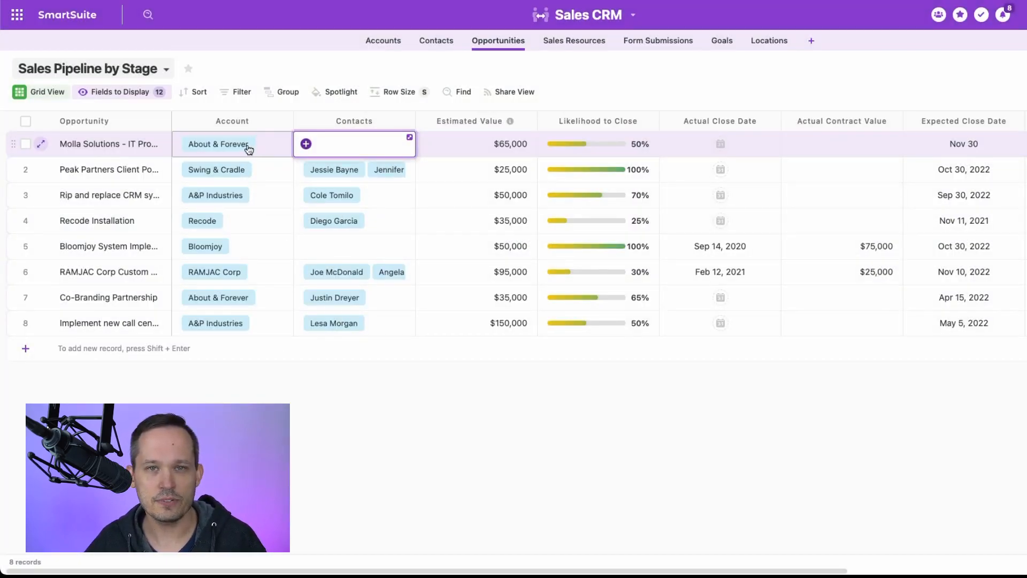
click(304, 143)
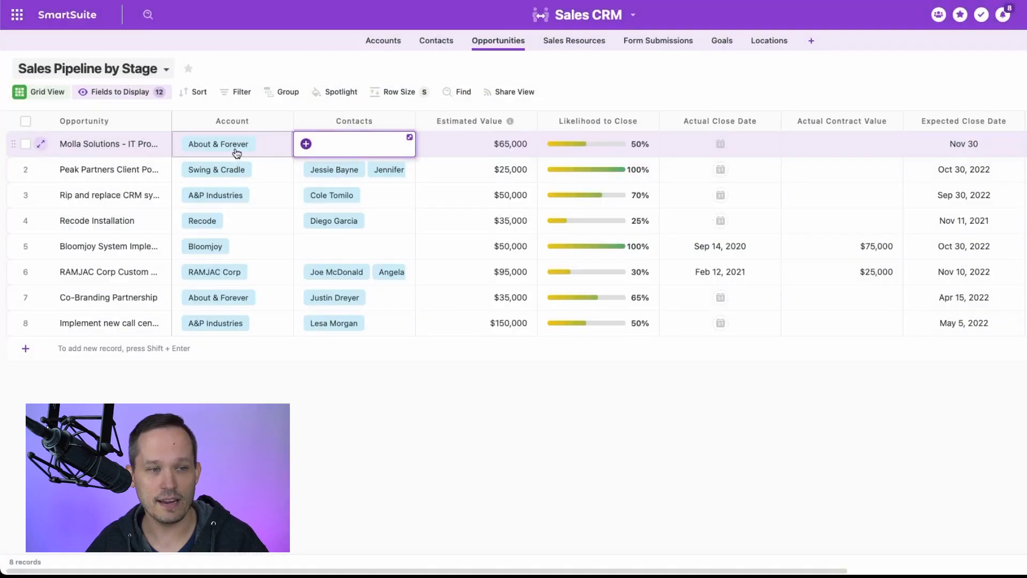
click(306, 144)
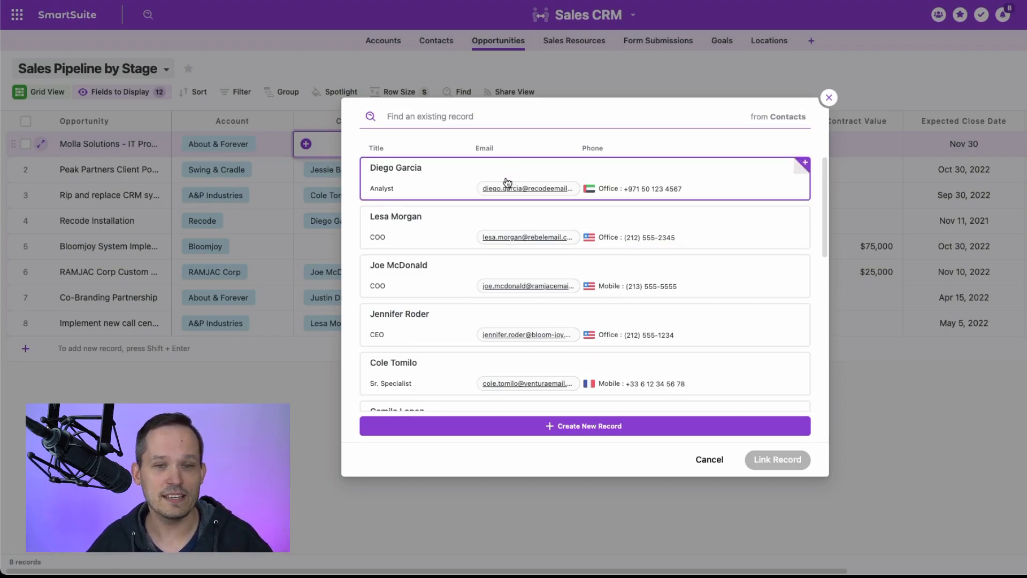
scroll(down, 3)
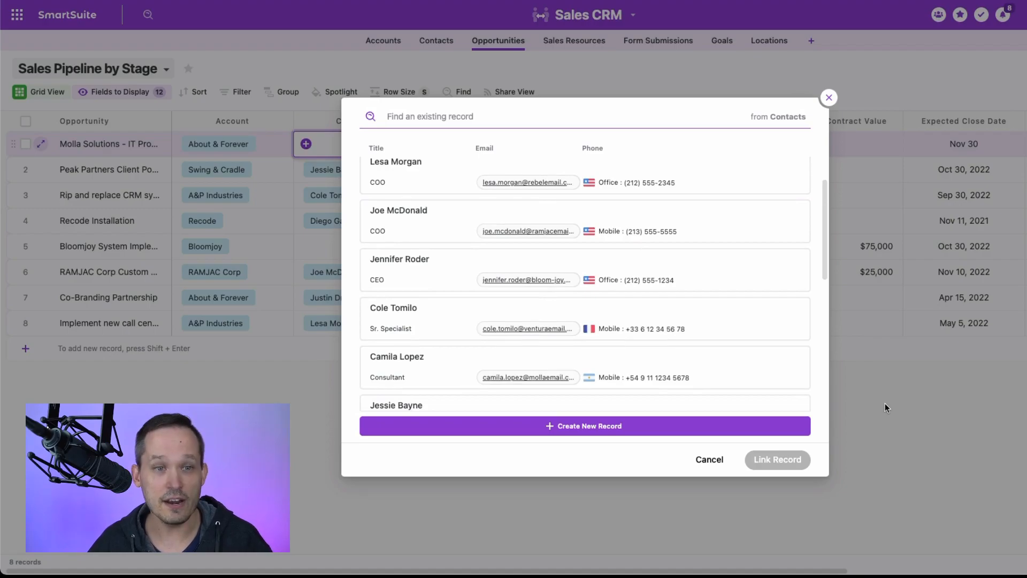
click(829, 98)
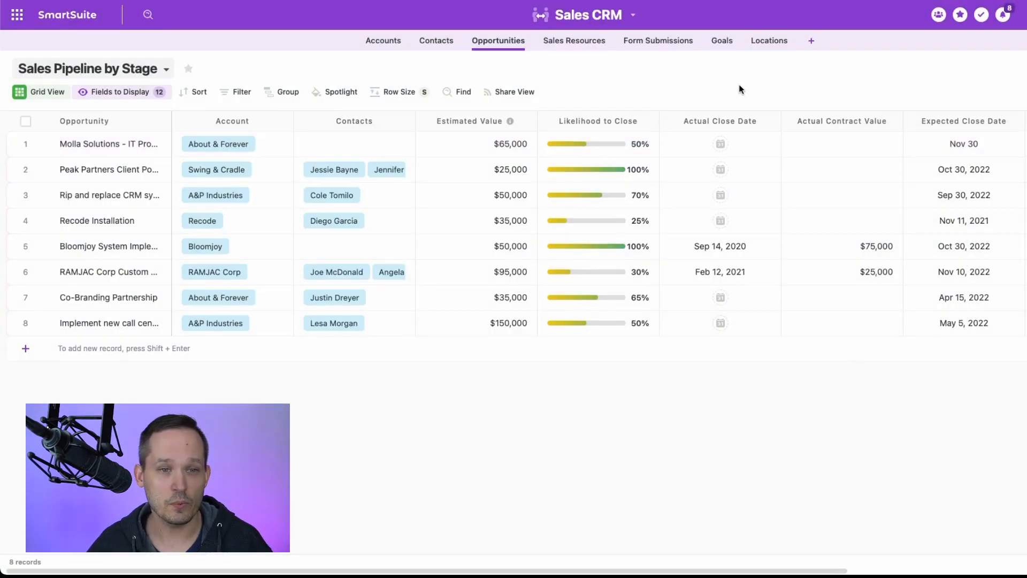
- Open the Form Submissions web form and scroll to its Location and Employee fields
click(657, 40)
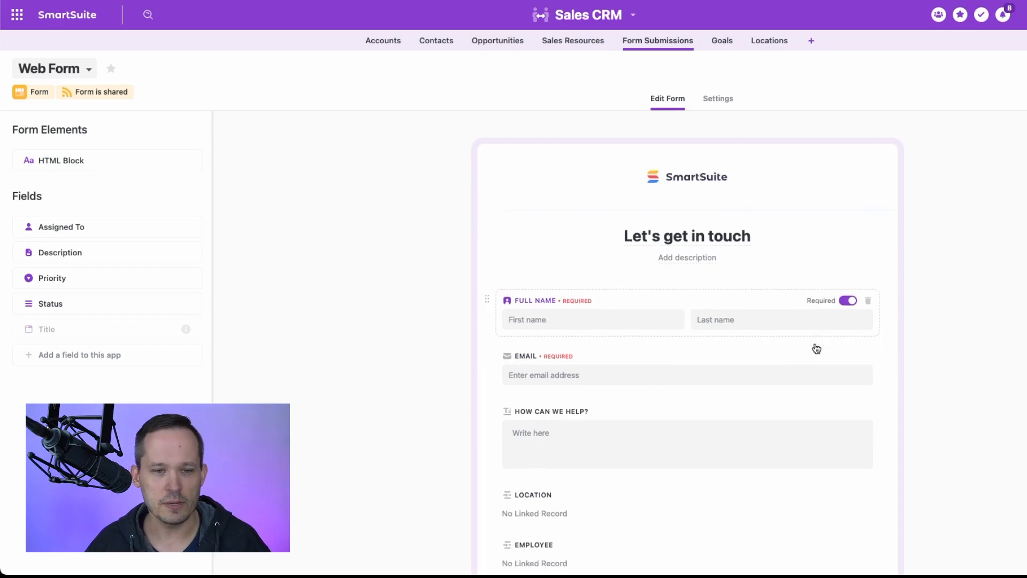
scroll(down, 3)
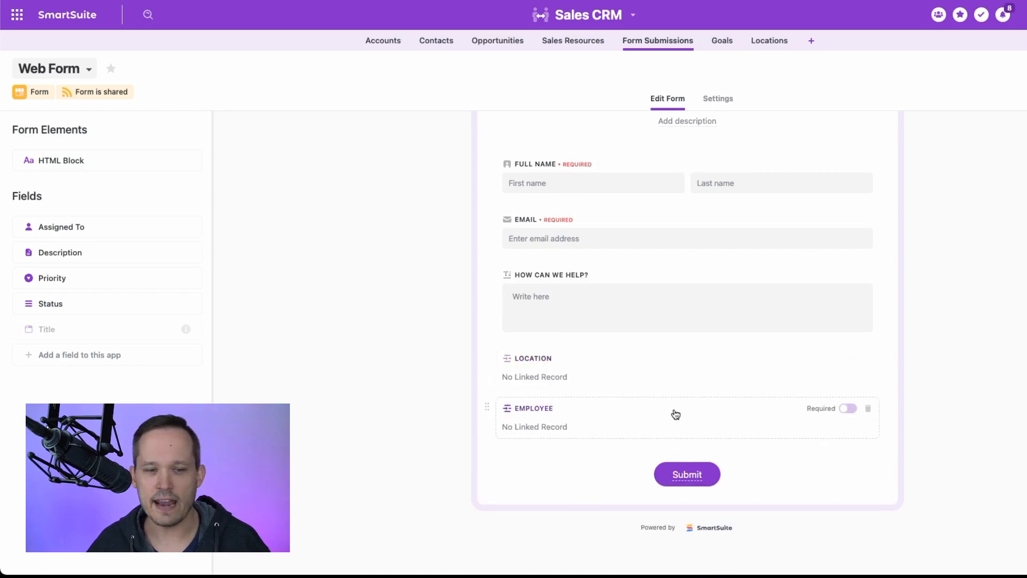
mouse_move(575, 420)
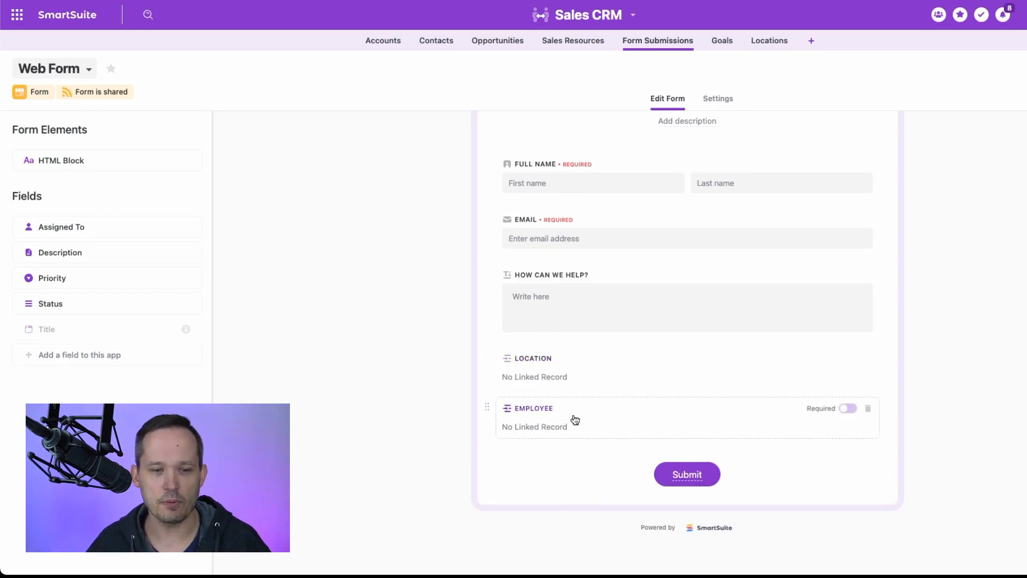